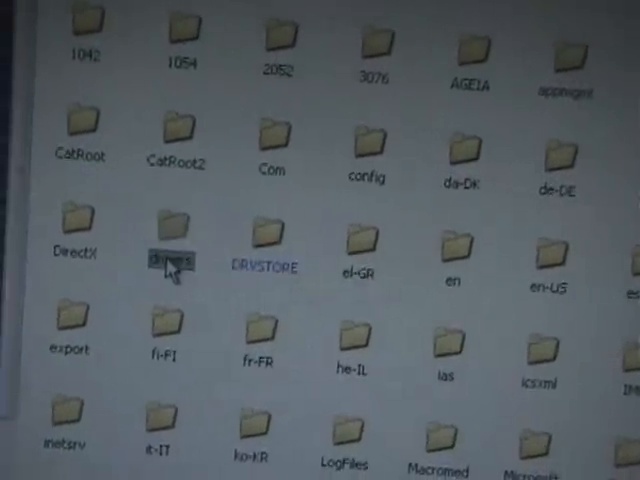
- Scroll system32 and open the drivers folder on the way to etc\hosts
scroll(down, 3)
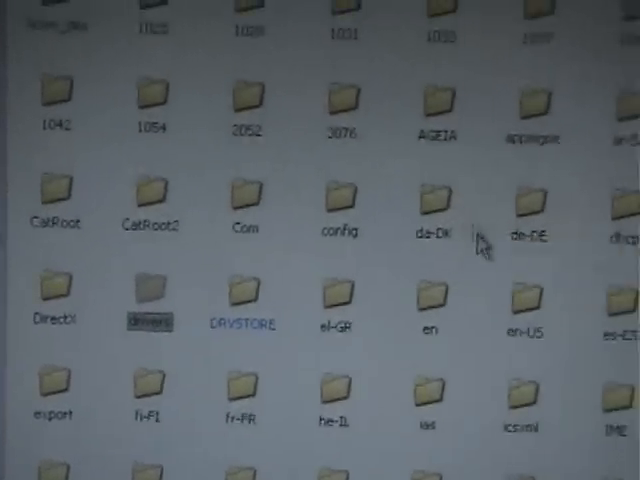
double_click(148, 295)
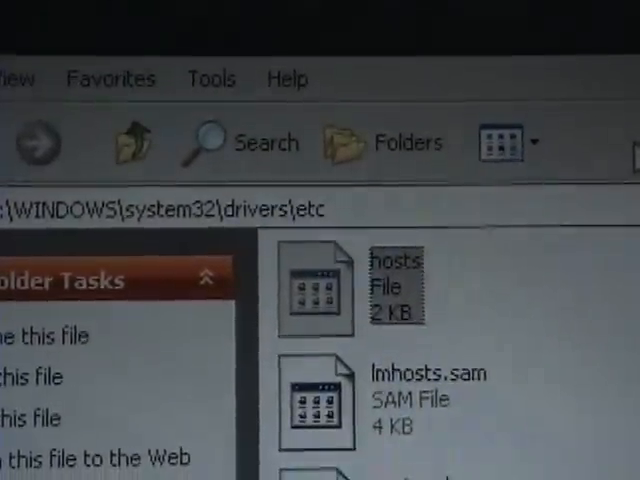
scroll(down, 3)
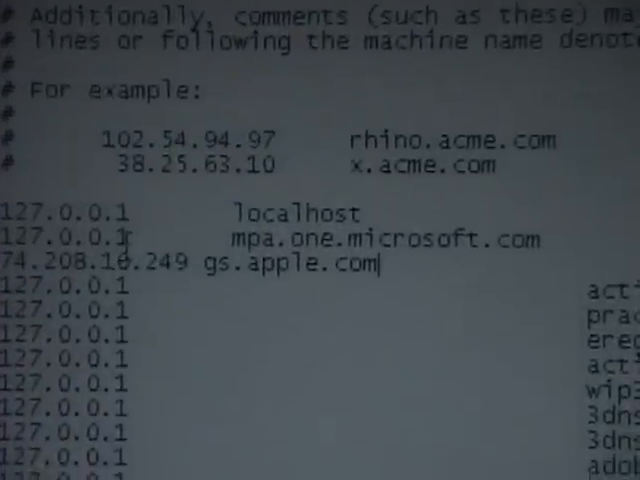
- Click in the window after adding the '74.208.10.249 gs.apple.com' hosts entry
click(149, 100)
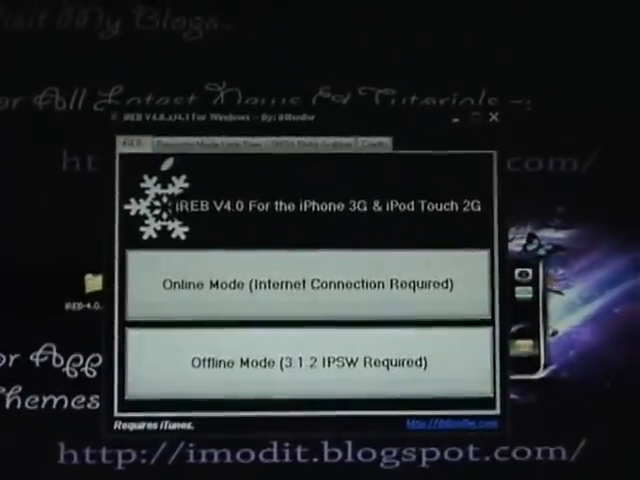
click(308, 284)
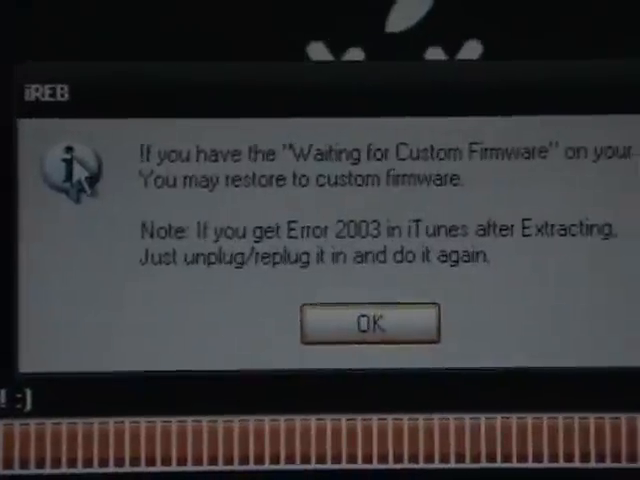
- Acknowledge iREB's custom-firmware restore notice with OK
click(371, 322)
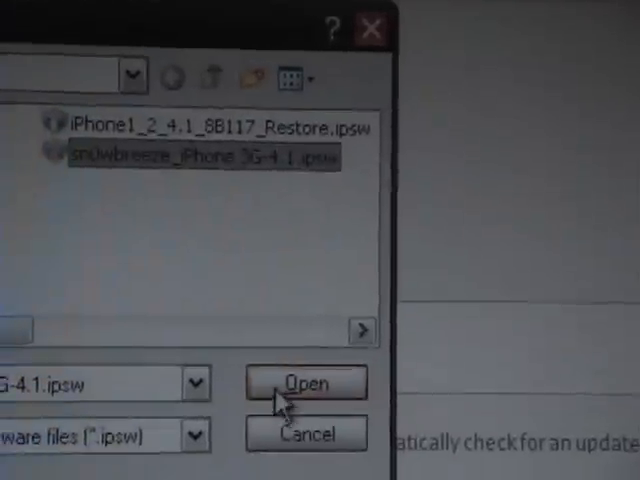
- Load the snowbreeze iPhone 3G 4.1 IPSW as the restore firmware
click(306, 383)
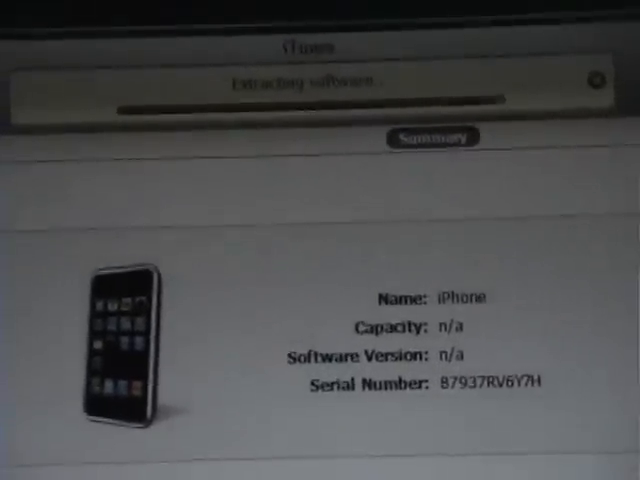